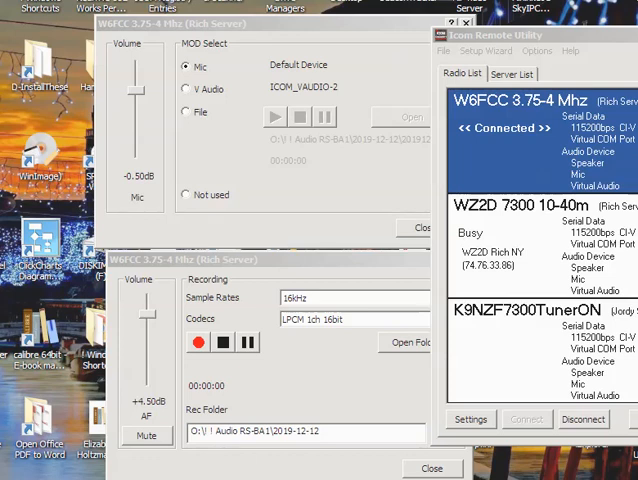
{"action": "mouse_move", "coordinate": [528, 172]}
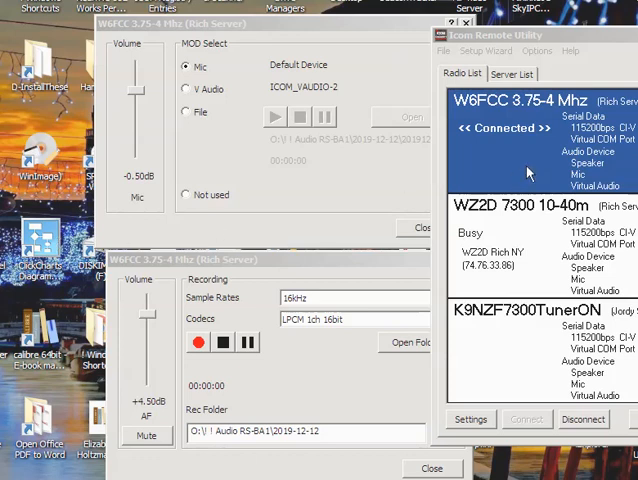
{"action": "mouse_move", "coordinate": [557, 38]}
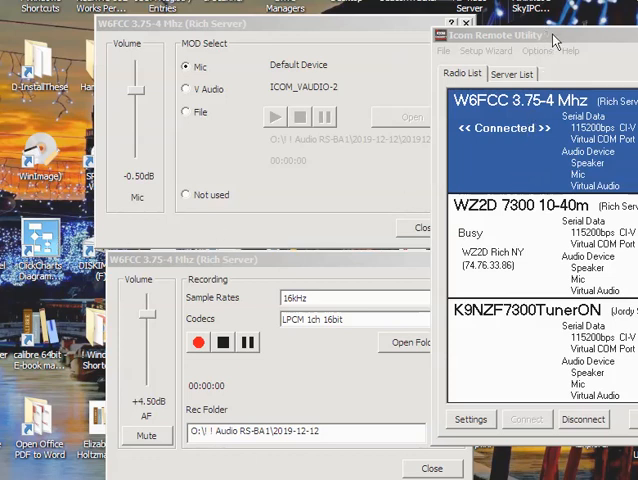
{"action": "mouse_move", "coordinate": [490, 260]}
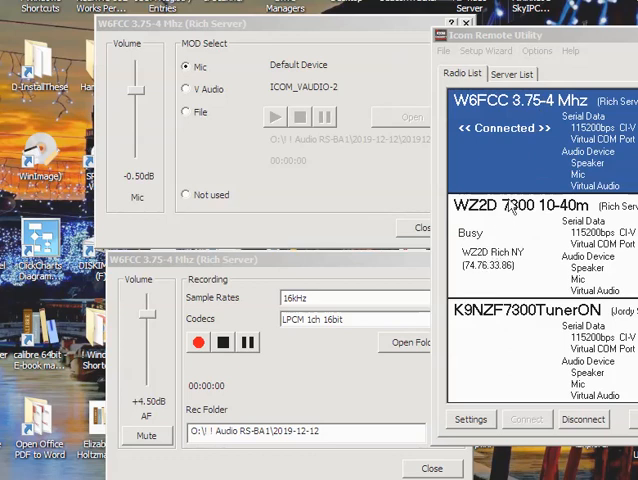
{"action": "mouse_move", "coordinate": [519, 139]}
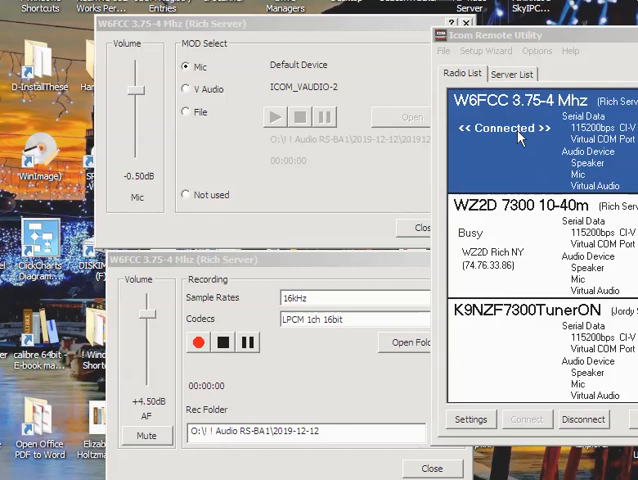
{"action": "mouse_move", "coordinate": [528, 118]}
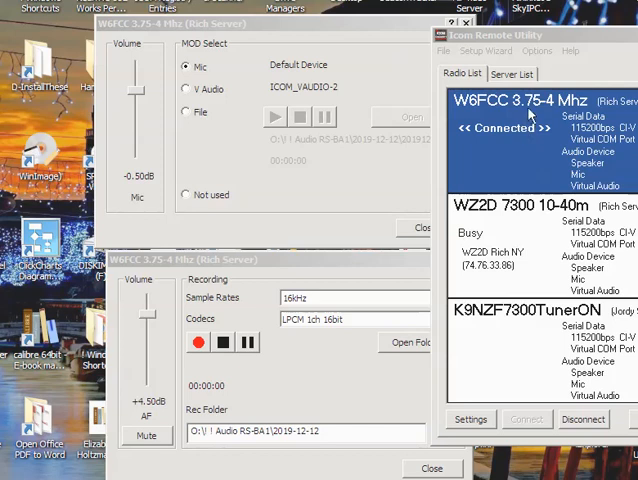
{"action": "mouse_move", "coordinate": [538, 148]}
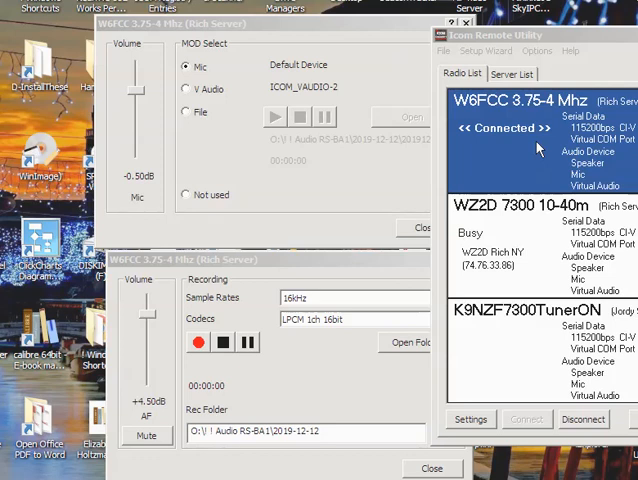
{"action": "mouse_move", "coordinate": [560, 242]}
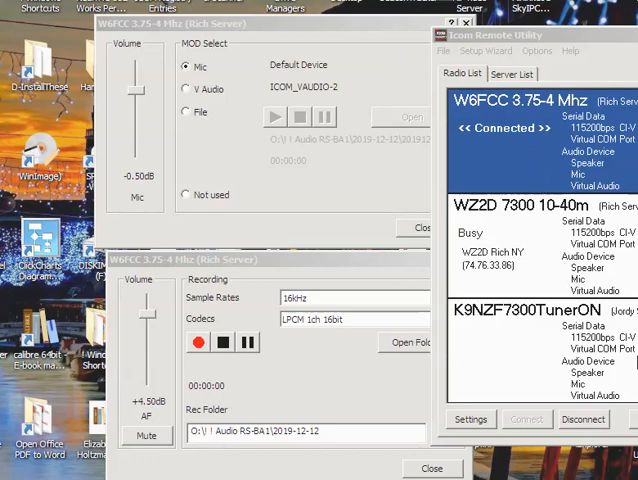
{"action": "mouse_move", "coordinate": [302, 22]}
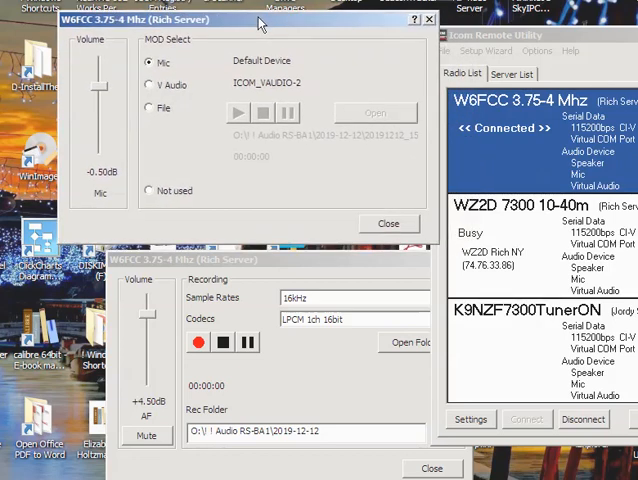
{"action": "mouse_move", "coordinate": [325, 260]}
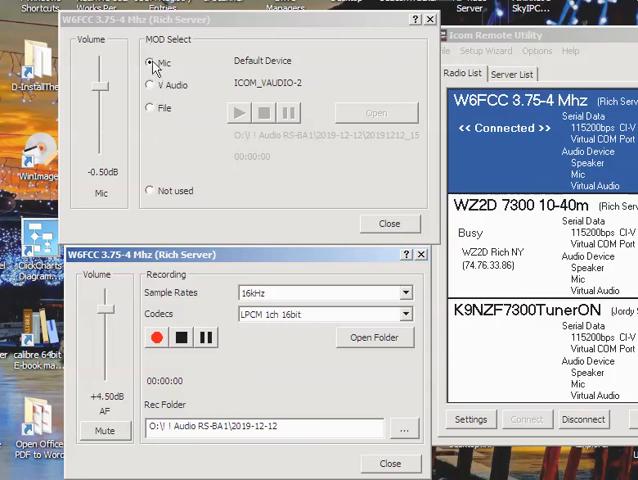
{"action": "mouse_move", "coordinate": [150, 110]}
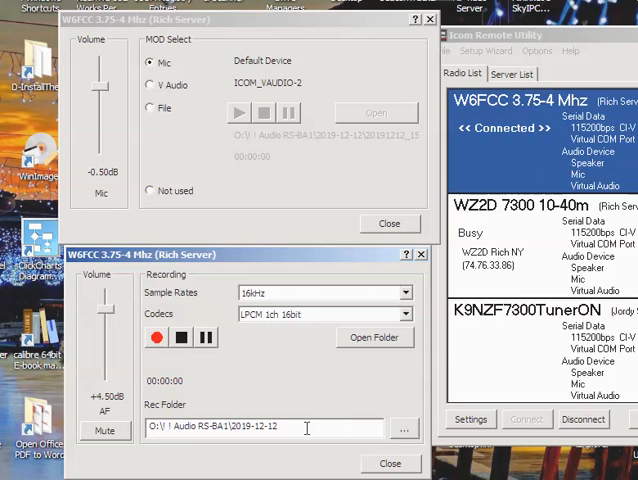
{"action": "mouse_move", "coordinate": [300, 427]}
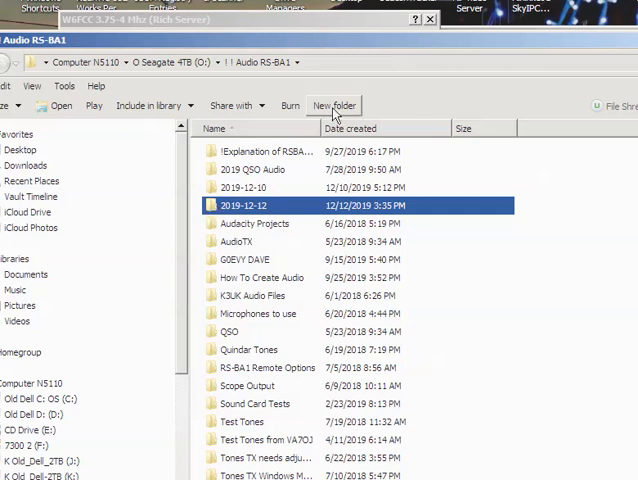
Create a new folder named 2019-12-15 inside the Audio RS-BA1 folder
{"action": "left_click", "coordinate": [333, 105]}
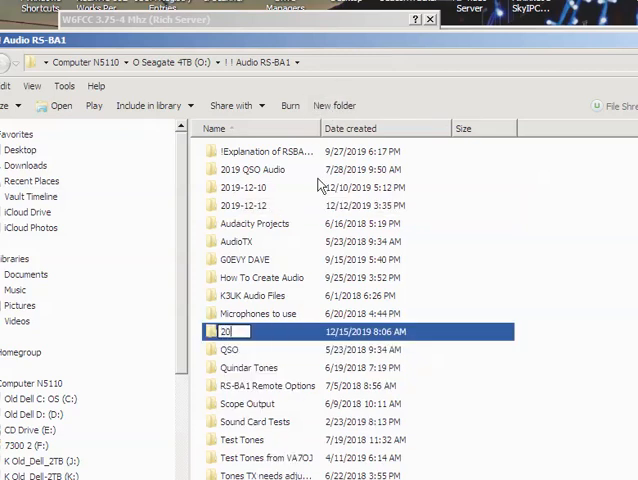
{"action": "type", "text": "2019-12-1"}
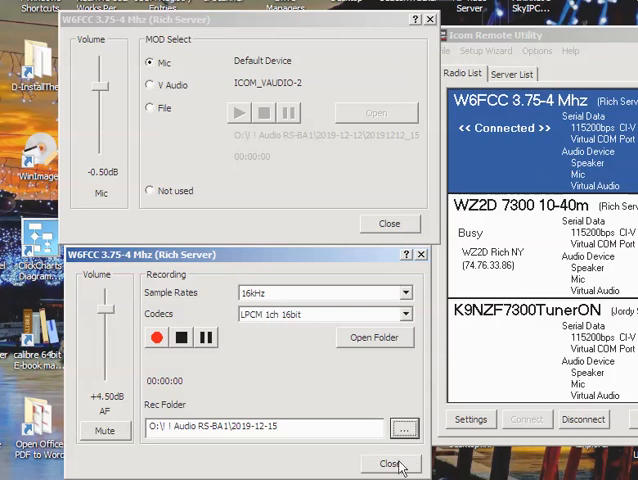
{"action": "mouse_move", "coordinate": [258, 133]}
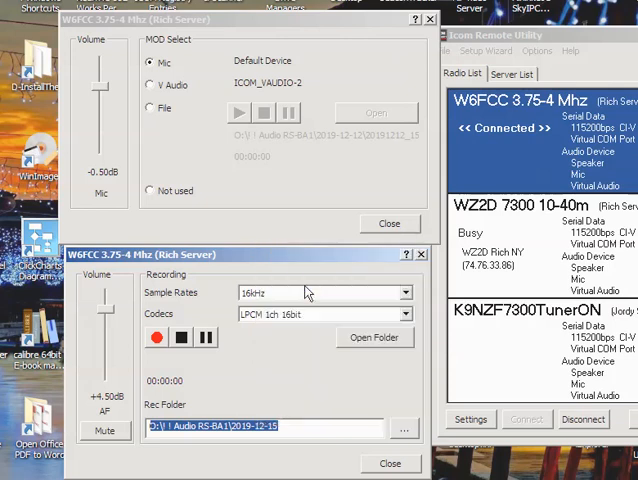
{"action": "mouse_move", "coordinate": [305, 474]}
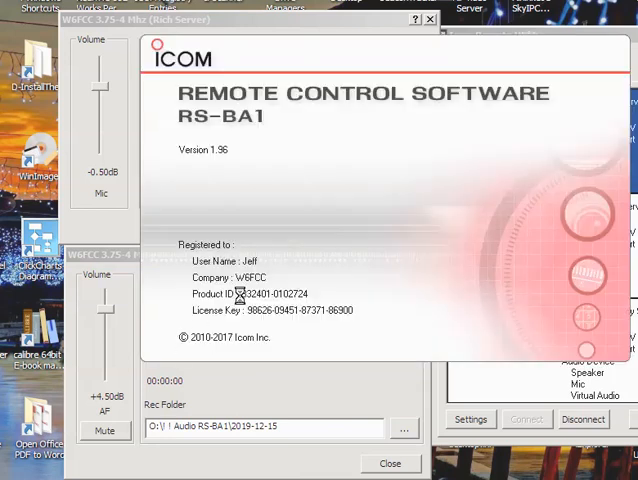
Keep Model 7300 USB with the W6FCC 3.75-4 Mhz remote utility entry and confirm
{"action": "left_click", "coordinate": [390, 463]}
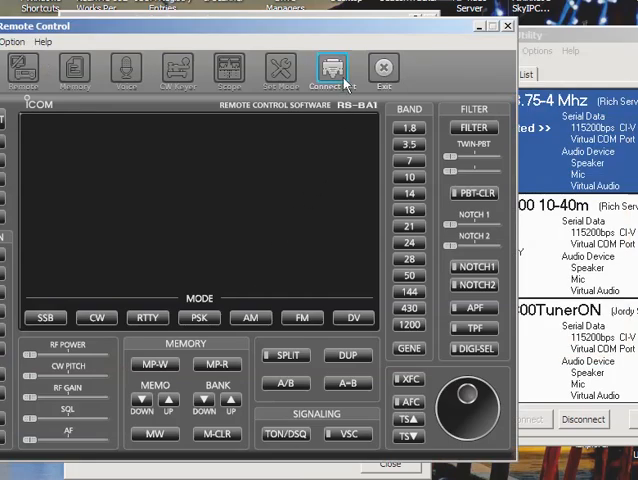
{"action": "left_click", "coordinate": [332, 70]}
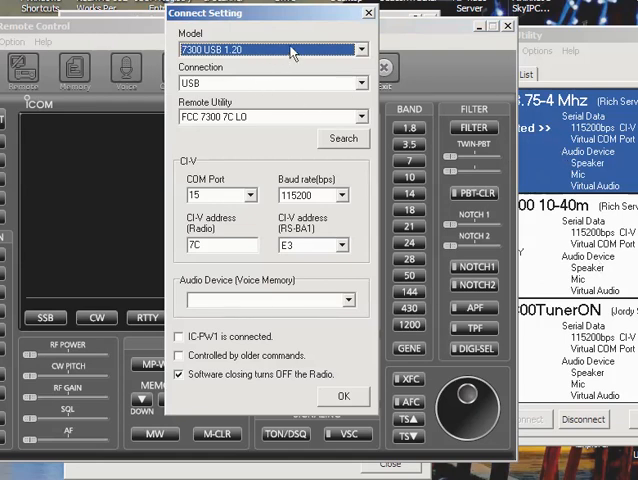
{"action": "mouse_move", "coordinate": [364, 116]}
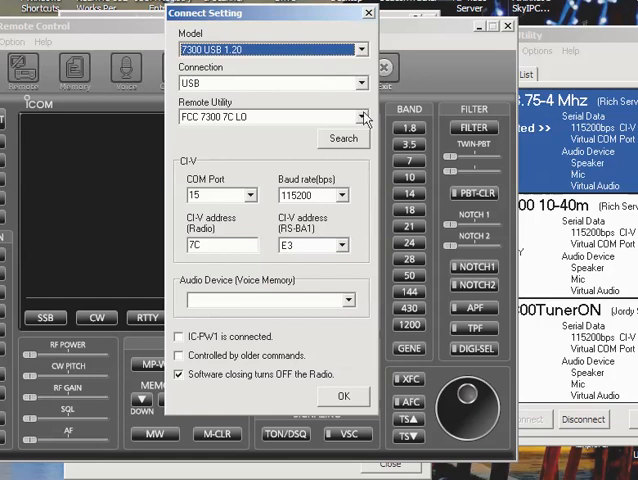
{"action": "left_click", "coordinate": [362, 117]}
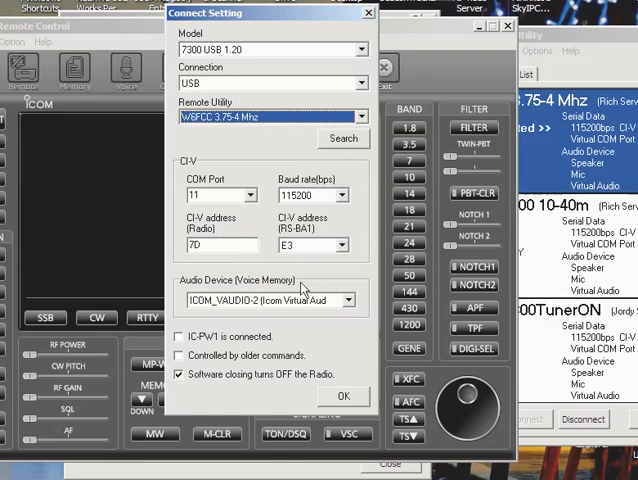
{"action": "mouse_move", "coordinate": [272, 390]}
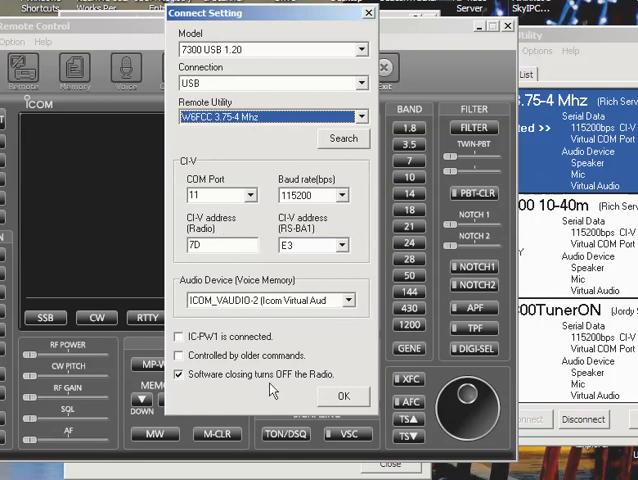
{"action": "left_click", "coordinate": [343, 396]}
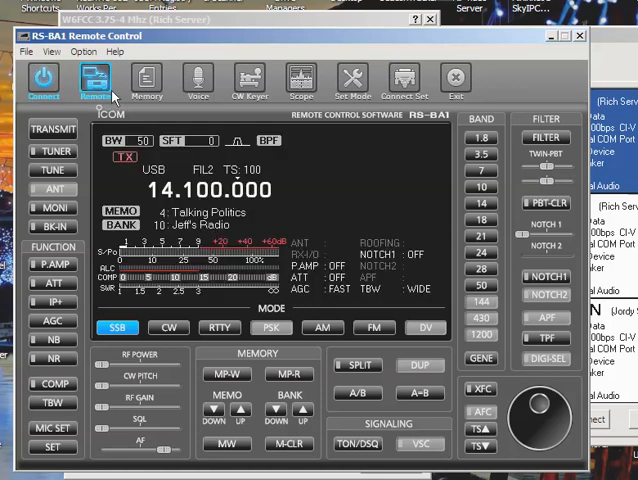
{"action": "mouse_move", "coordinate": [114, 454]}
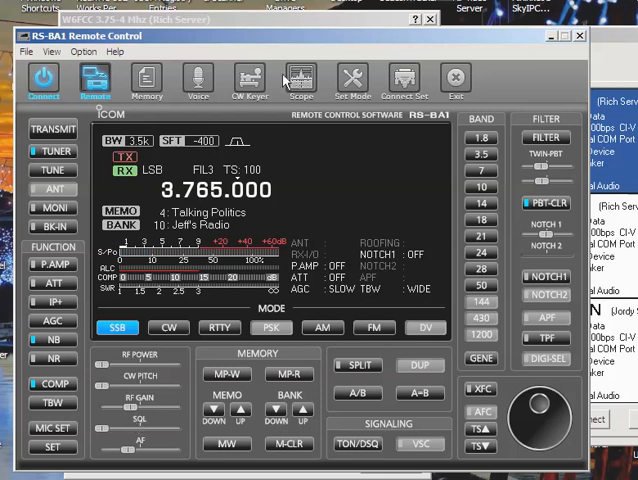
Open the spectrum scope, bring the main panel forward, and tune to 7.290.500 LSB
{"action": "left_click", "coordinate": [301, 81]}
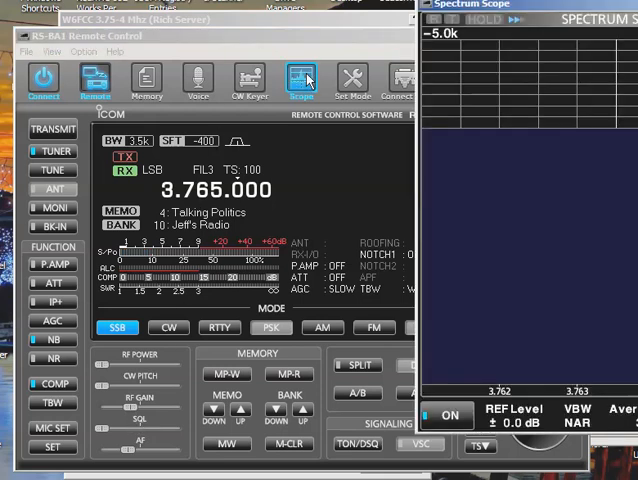
{"action": "mouse_move", "coordinate": [301, 80]}
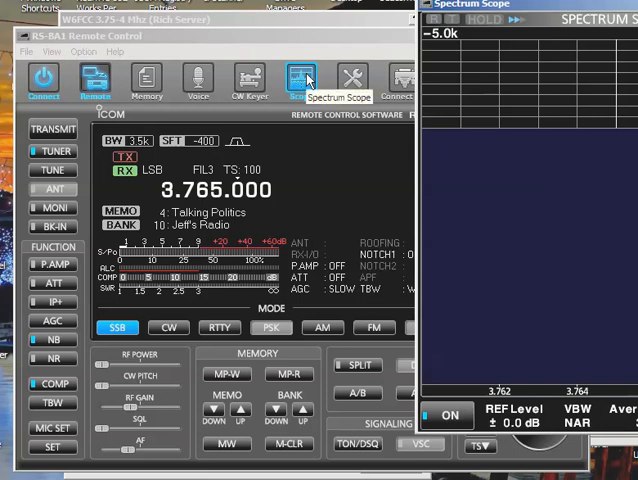
{"action": "left_click", "coordinate": [301, 81]}
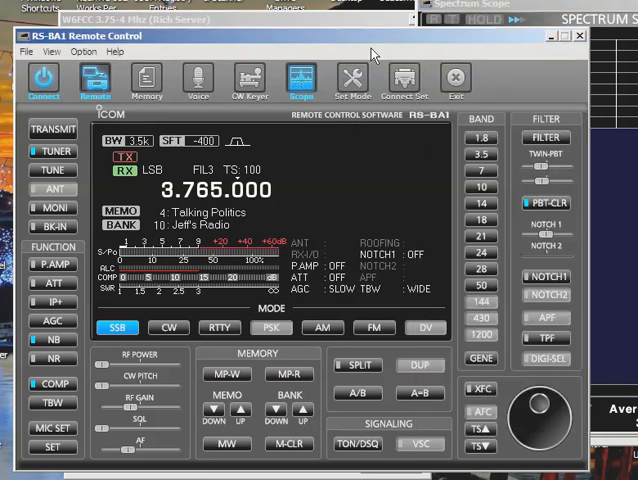
{"action": "left_click", "coordinate": [481, 170]}
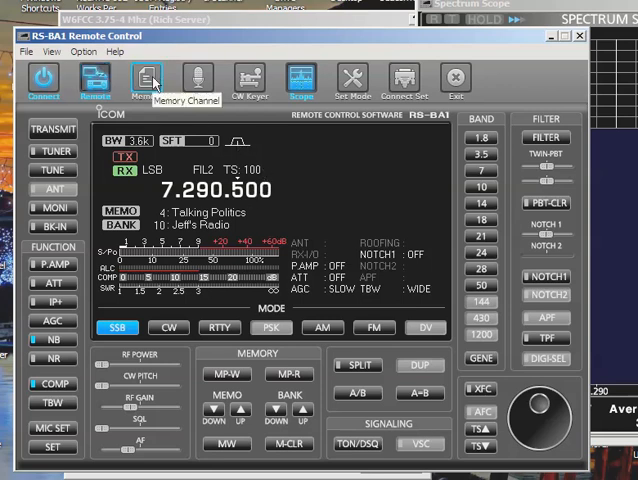
In the memory editor, decline deletion, pick the Nets bank and name channel 1 'Testing with Rich'
{"action": "left_click", "coordinate": [146, 82]}
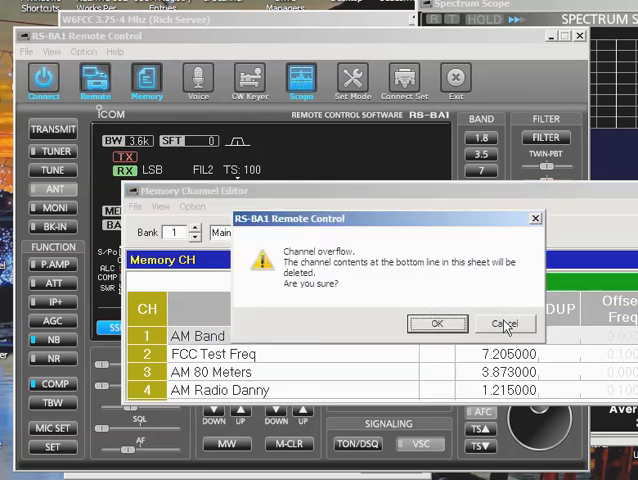
{"action": "left_click", "coordinate": [504, 323]}
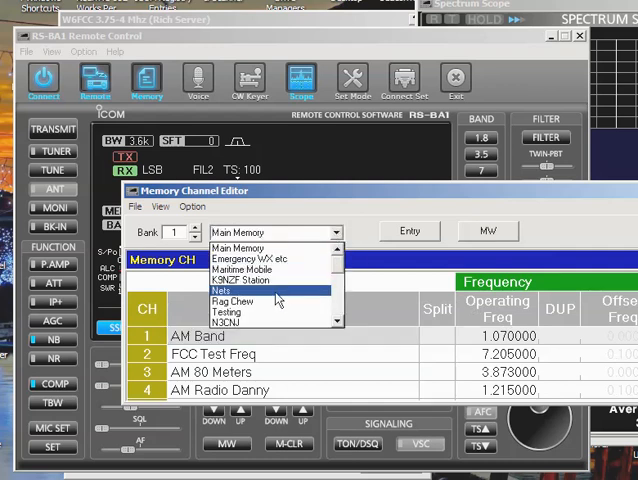
{"action": "left_click", "coordinate": [222, 290]}
{"action": "type", "text": "Te"}
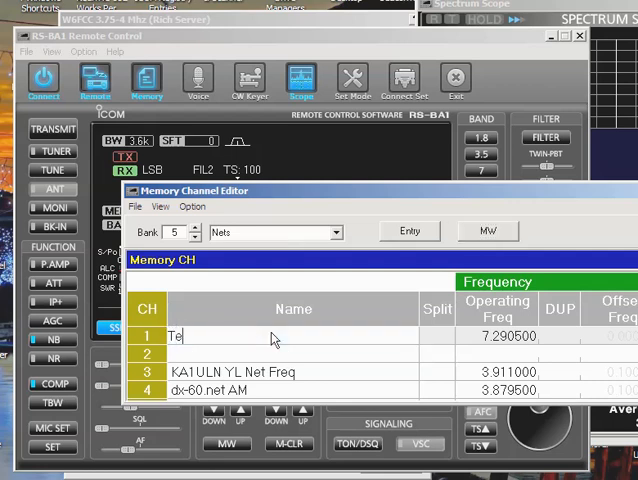
{"action": "type", "text": "sting with"}
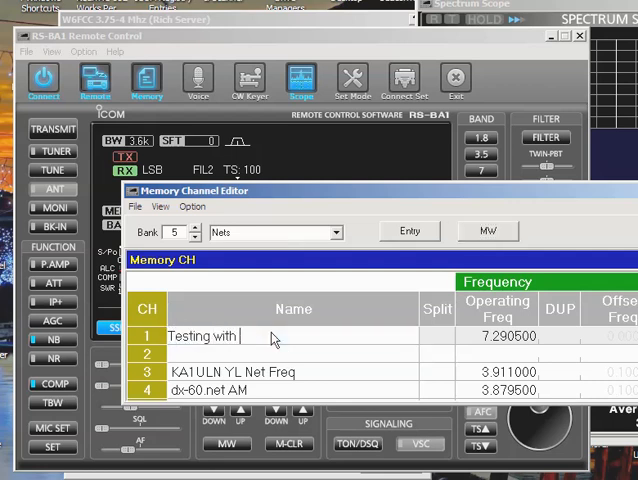
{"action": "type", "text": "Rich"}
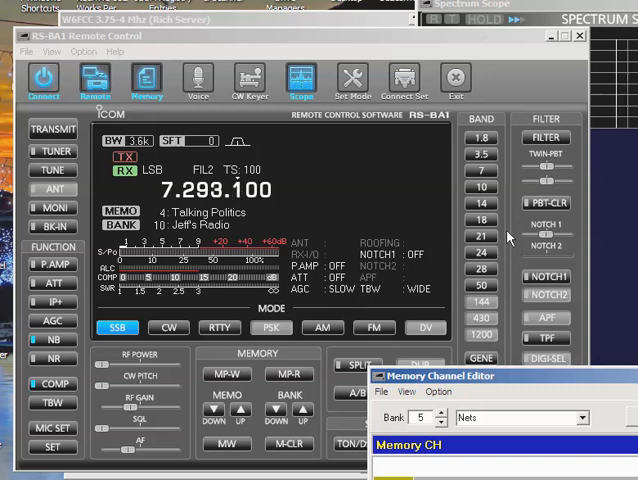
{"action": "mouse_move", "coordinate": [585, 378]}
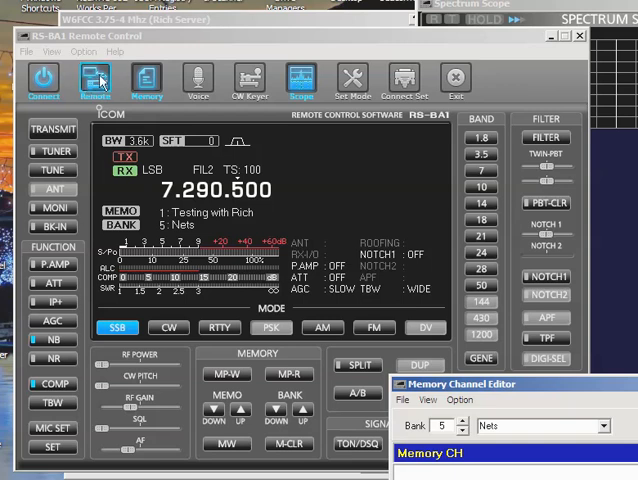
{"action": "mouse_move", "coordinate": [93, 77]}
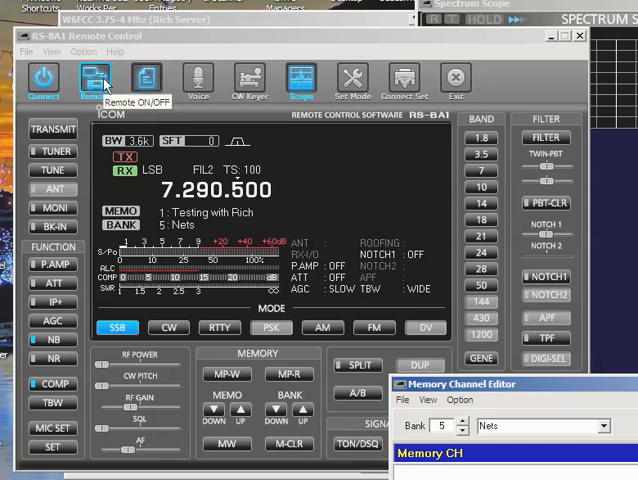
Check the Remote ON/OFF settings, then open the MIC SET MOD Select source list
{"action": "left_click", "coordinate": [95, 78]}
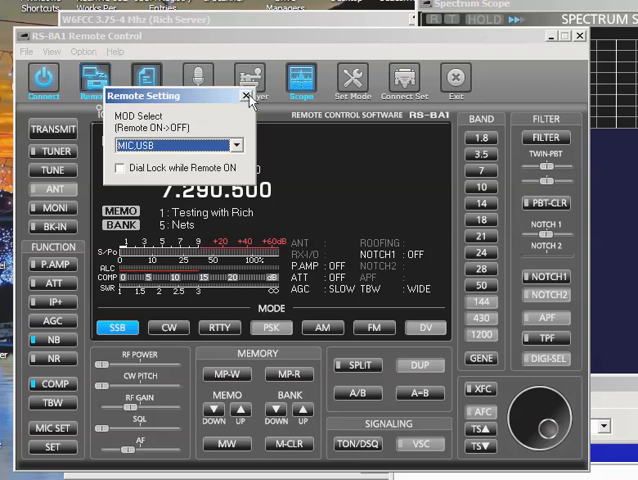
{"action": "left_click", "coordinate": [243, 95]}
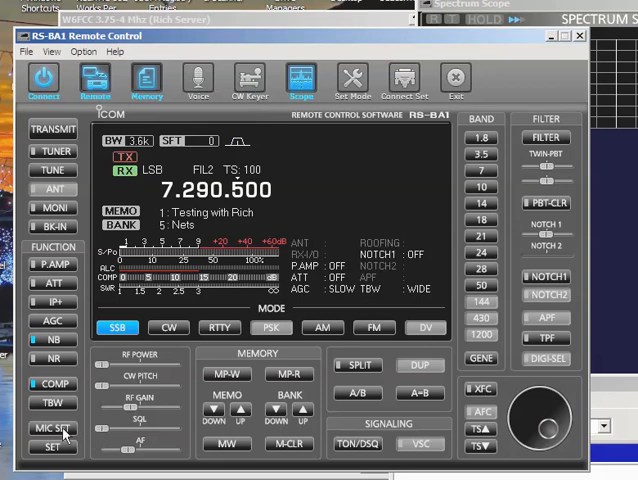
{"action": "left_click", "coordinate": [51, 429]}
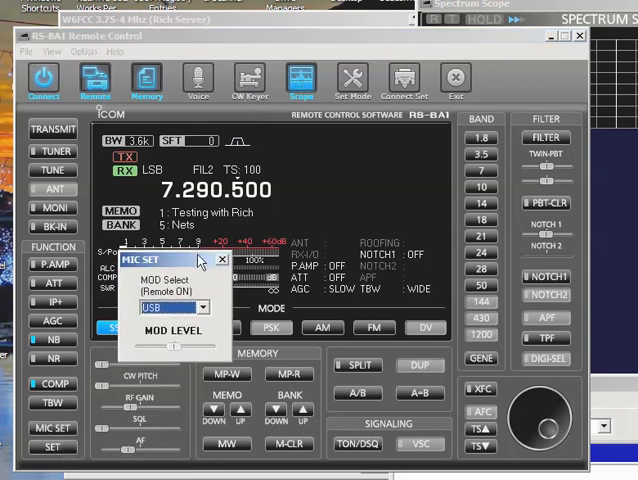
{"action": "left_click", "coordinate": [197, 306]}
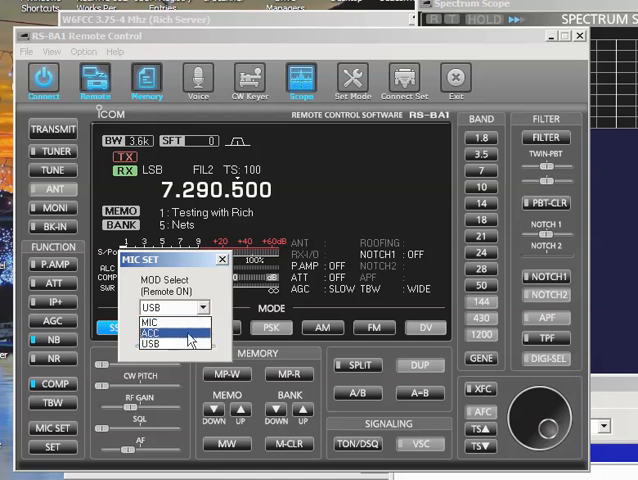
{"action": "mouse_move", "coordinate": [175, 345]}
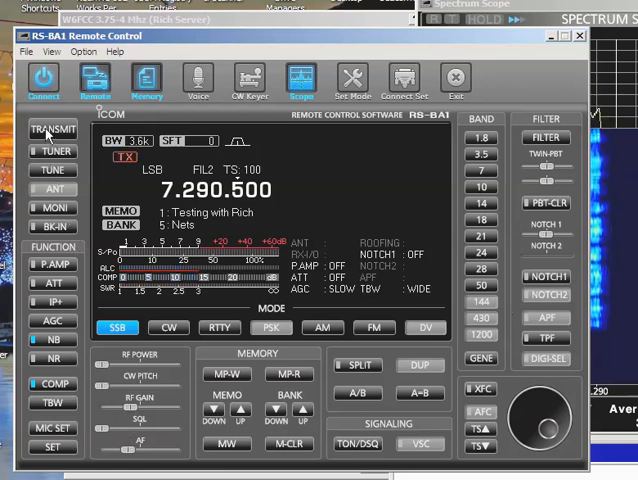
Unkey the radio so it receives again on 7.290.500 LSB
{"action": "left_click", "coordinate": [53, 135]}
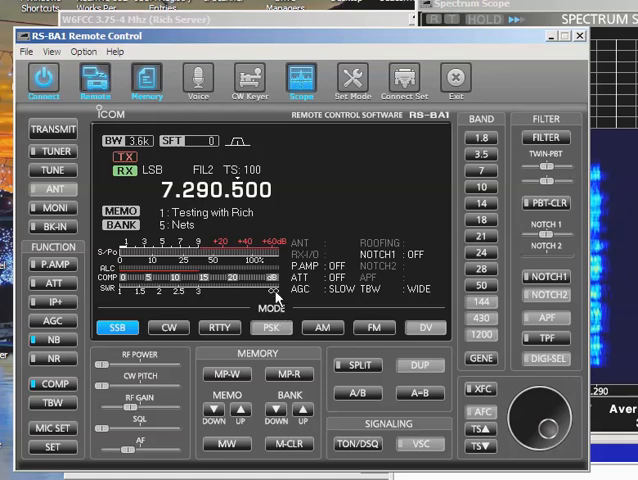
{"action": "mouse_move", "coordinate": [330, 48]}
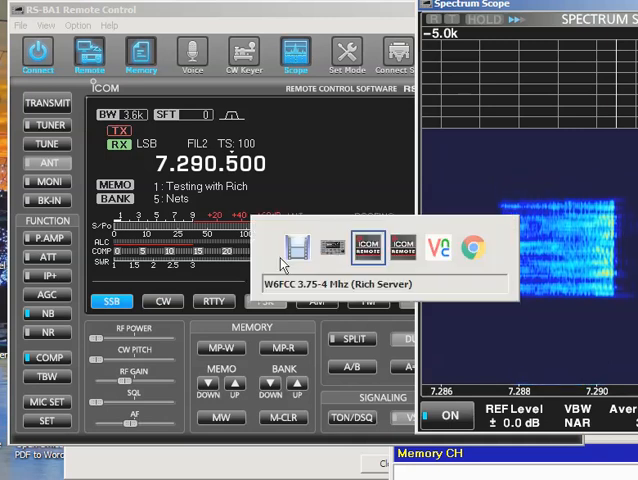
{"action": "mouse_move", "coordinate": [404, 247]}
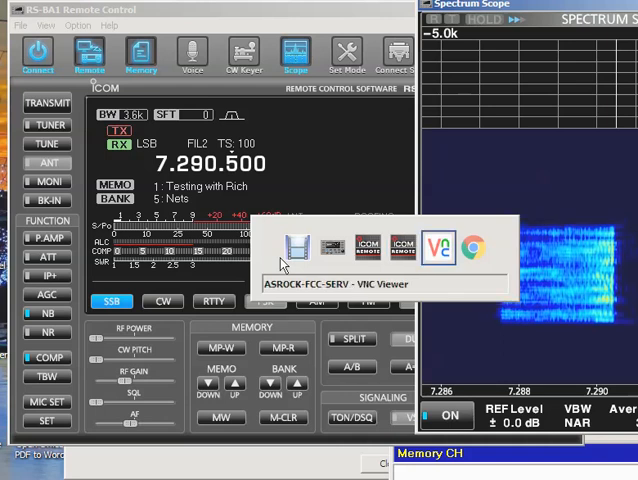
{"action": "mouse_move", "coordinate": [332, 247]}
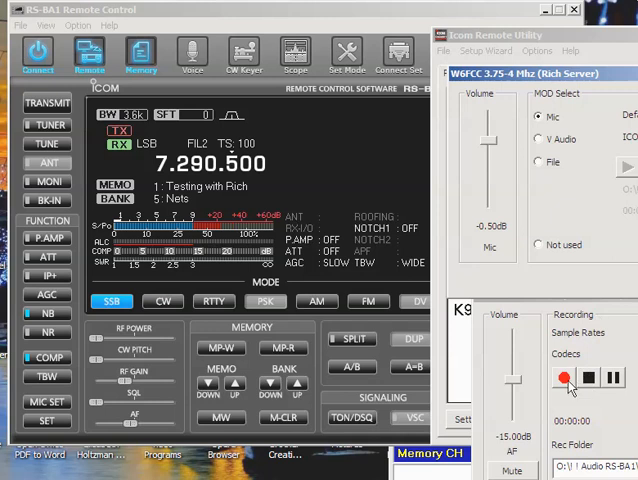
Open the W6FCC server's MOD Select dialog showing Mic, V Audio and File
{"action": "left_click", "coordinate": [565, 377]}
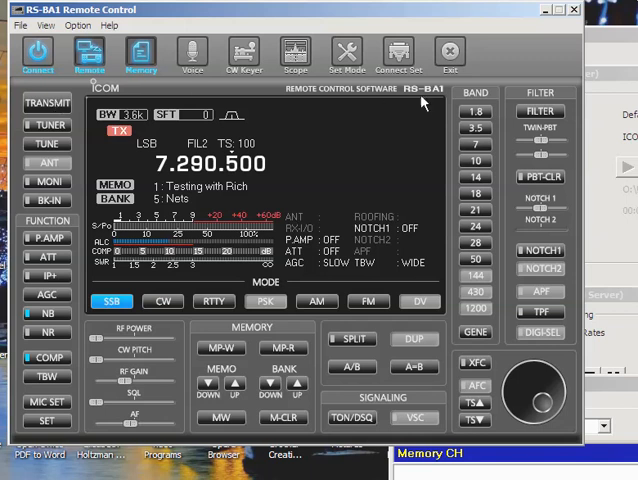
{"action": "mouse_move", "coordinate": [620, 305]}
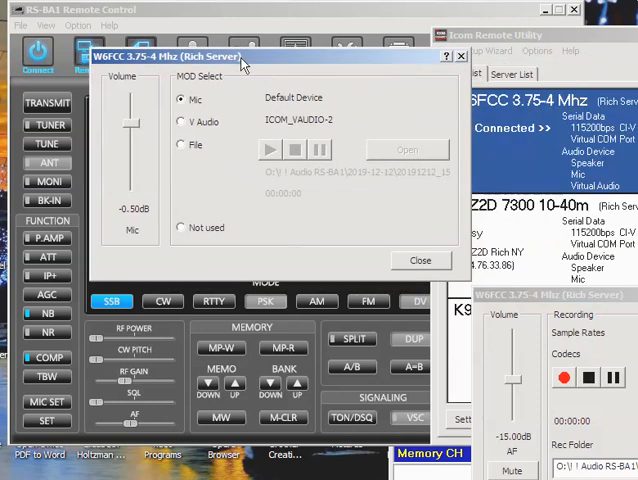
{"action": "mouse_move", "coordinate": [163, 137]}
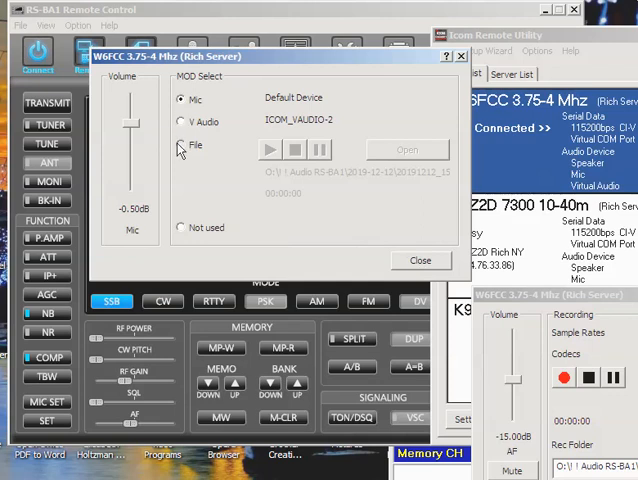
Set MOD Select to File and load 20191215_081249.wav from the 2019-12-15 folder
{"action": "left_click", "coordinate": [180, 144]}
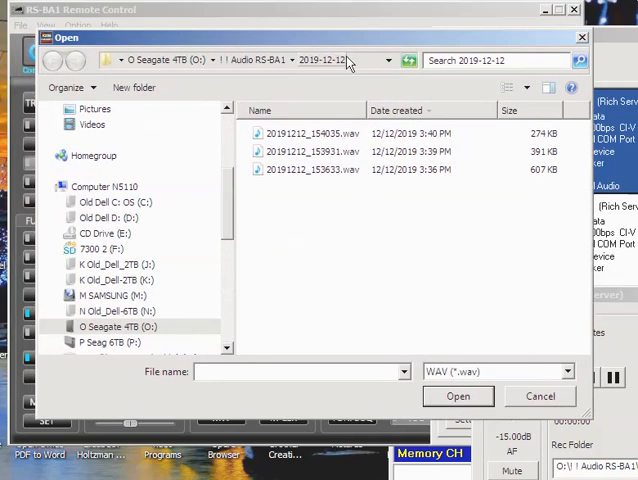
{"action": "left_click", "coordinate": [240, 61]}
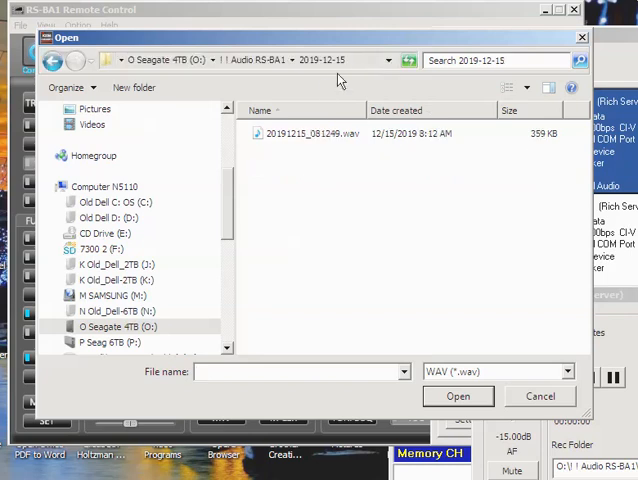
{"action": "left_click", "coordinate": [313, 133]}
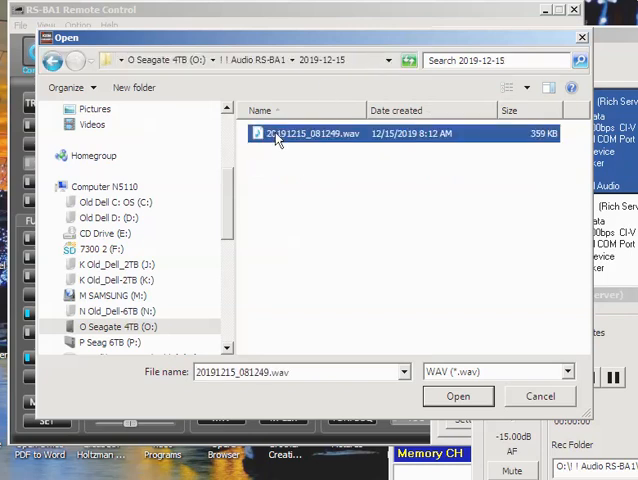
{"action": "left_click", "coordinate": [458, 396]}
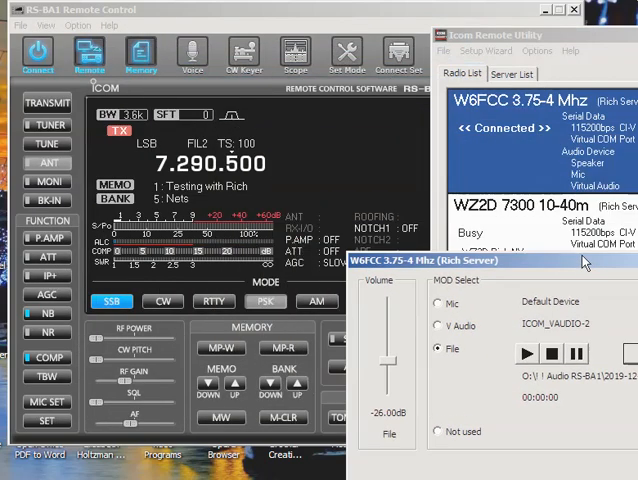
Toggle the source to Mic, reopen the scope and play, then return to File and close
{"action": "left_click", "coordinate": [439, 303]}
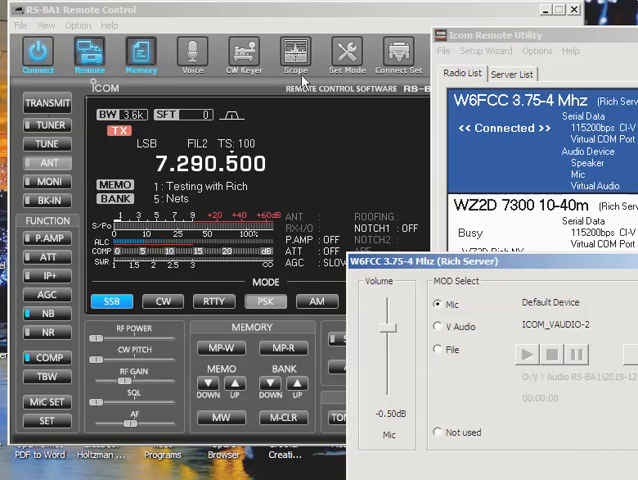
{"action": "left_click", "coordinate": [295, 57]}
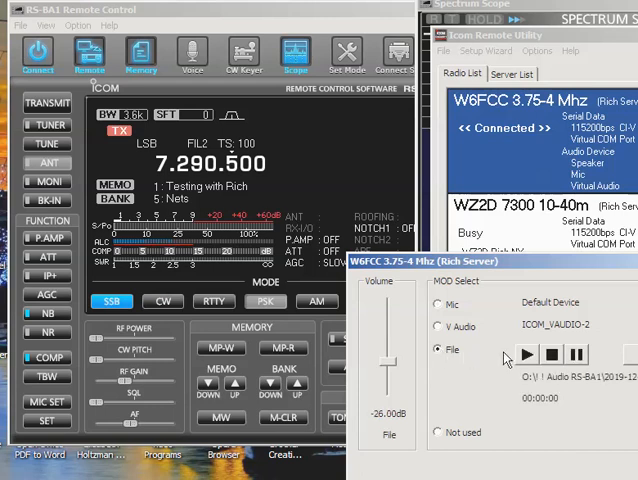
{"action": "left_click", "coordinate": [527, 354]}
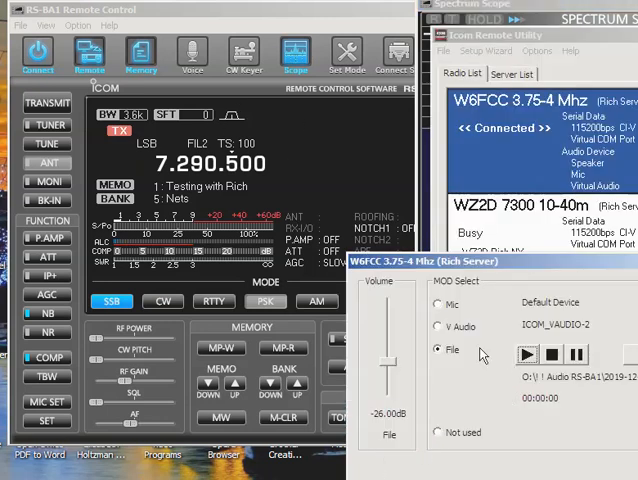
{"action": "left_click", "coordinate": [438, 304]}
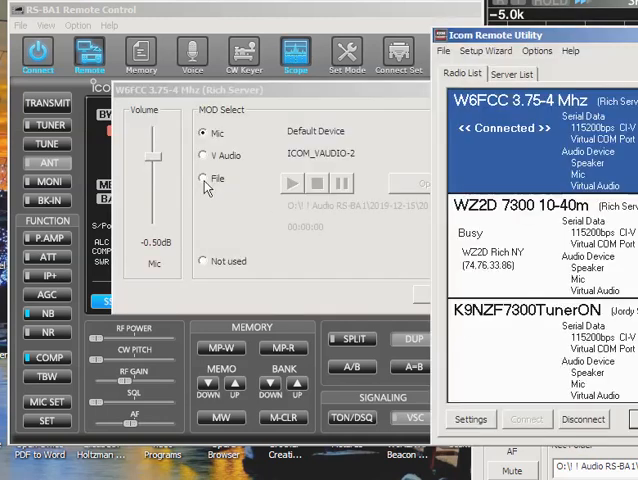
{"action": "left_click", "coordinate": [205, 178]}
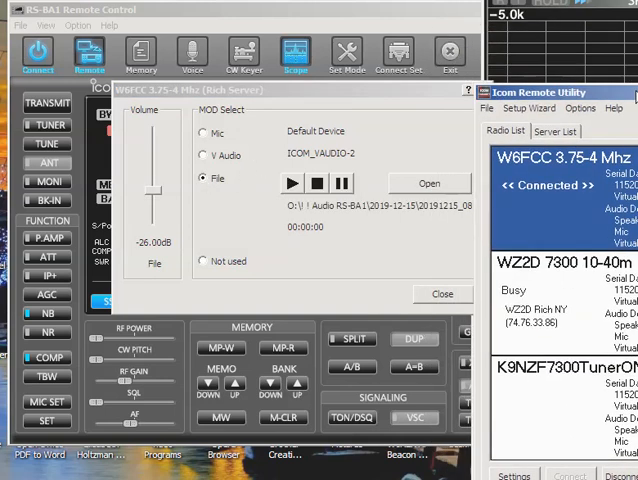
{"action": "left_click", "coordinate": [205, 133]}
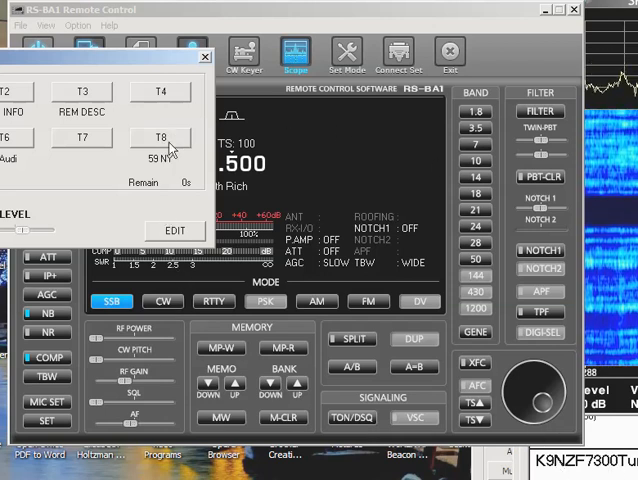
Transmit voice memory T8 (59 NY) twice, then close the Voice memory window
{"action": "left_click", "coordinate": [160, 137]}
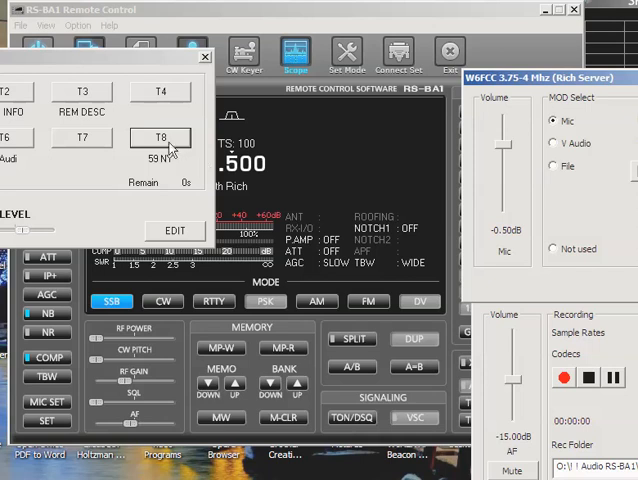
{"action": "left_click", "coordinate": [160, 137]}
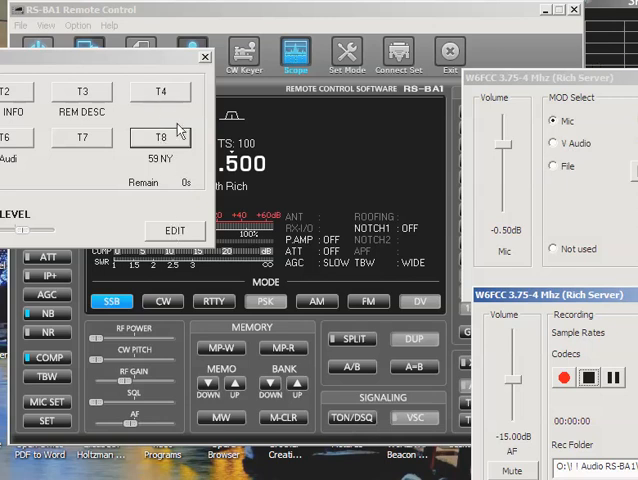
{"action": "left_click", "coordinate": [205, 57]}
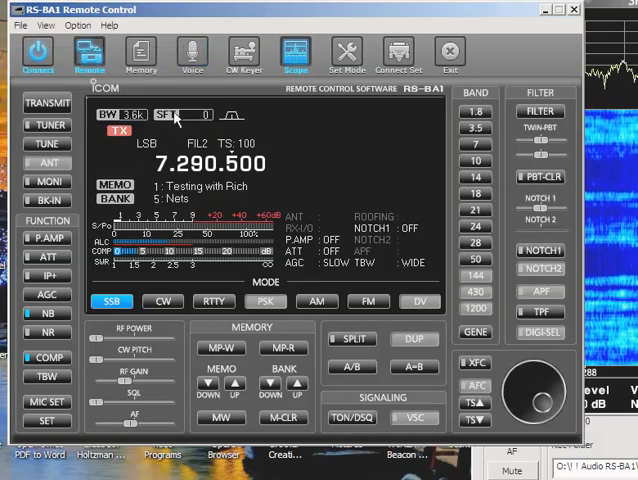